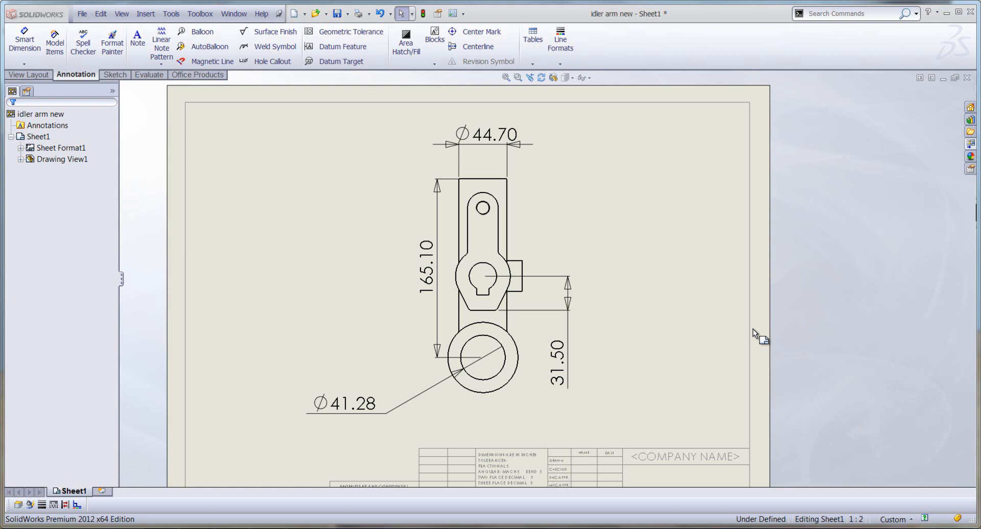
# Step: Select the Ø44.70 diameter dimension and bring up its dimension palette for editing
pyautogui.click(489, 142)
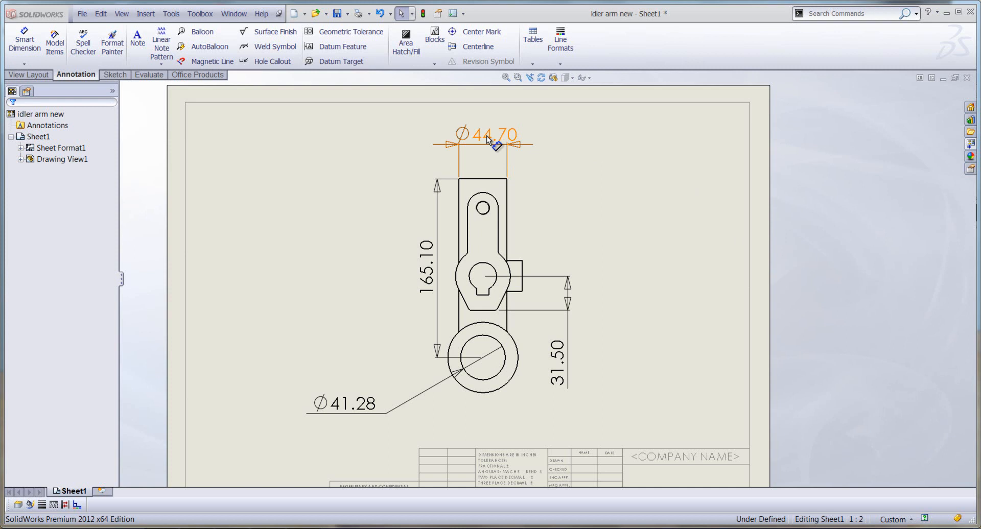
pyautogui.click(492, 135)
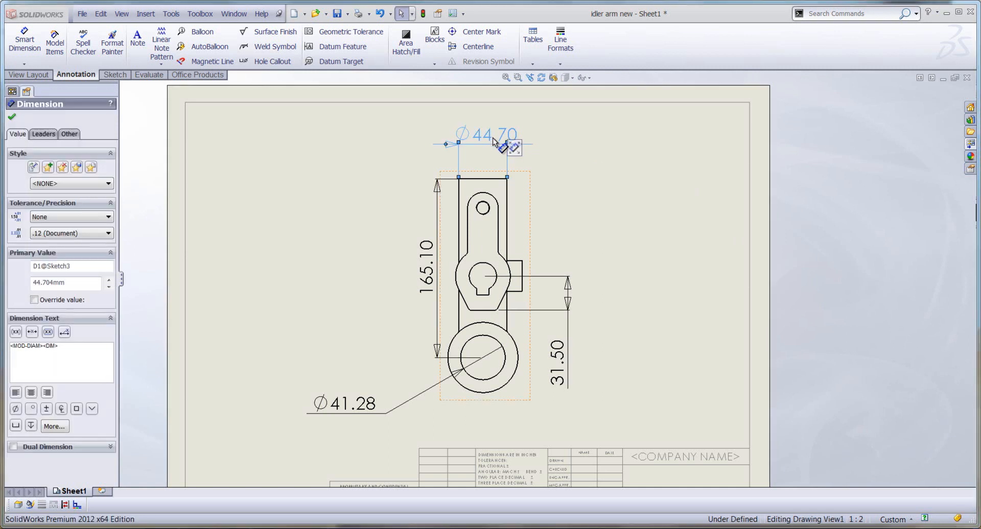
pyautogui.moveTo(507, 153)
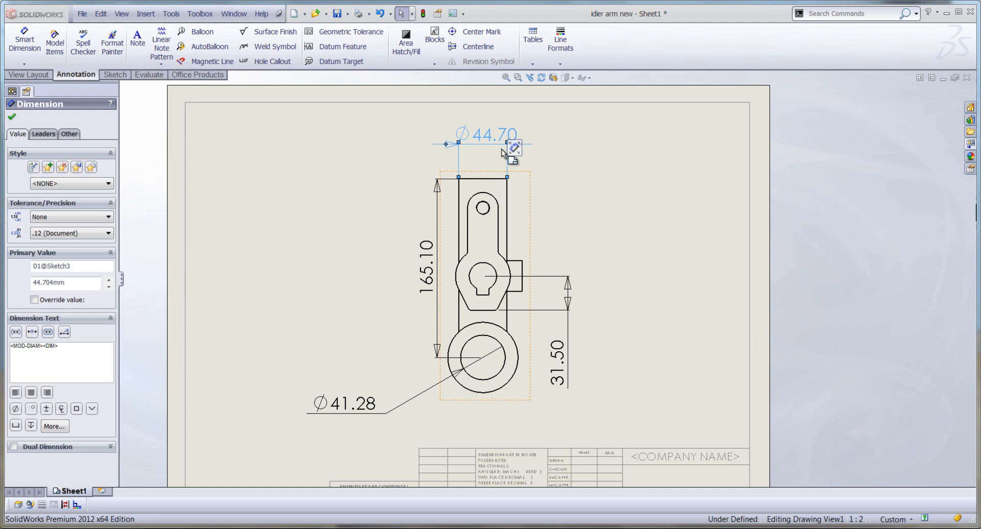
pyautogui.click(513, 145)
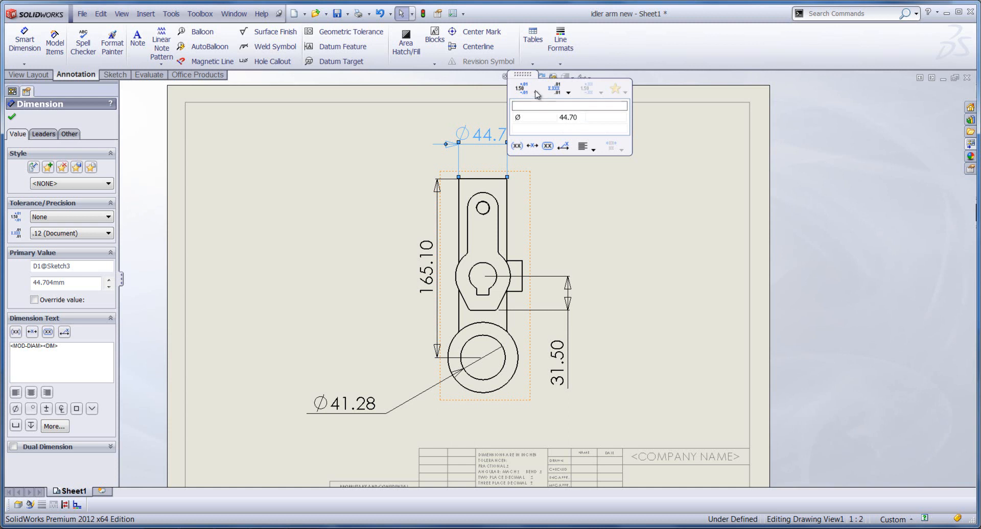
# Step: Give the Ø44.70 dimension a bilateral tolerance of +0.01 / -0.02
pyautogui.click(529, 88)
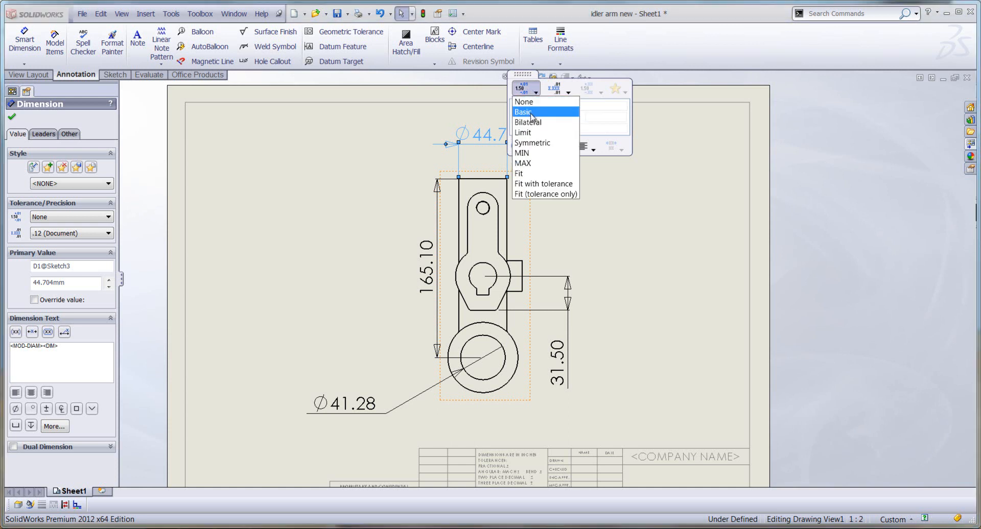
pyautogui.click(527, 122)
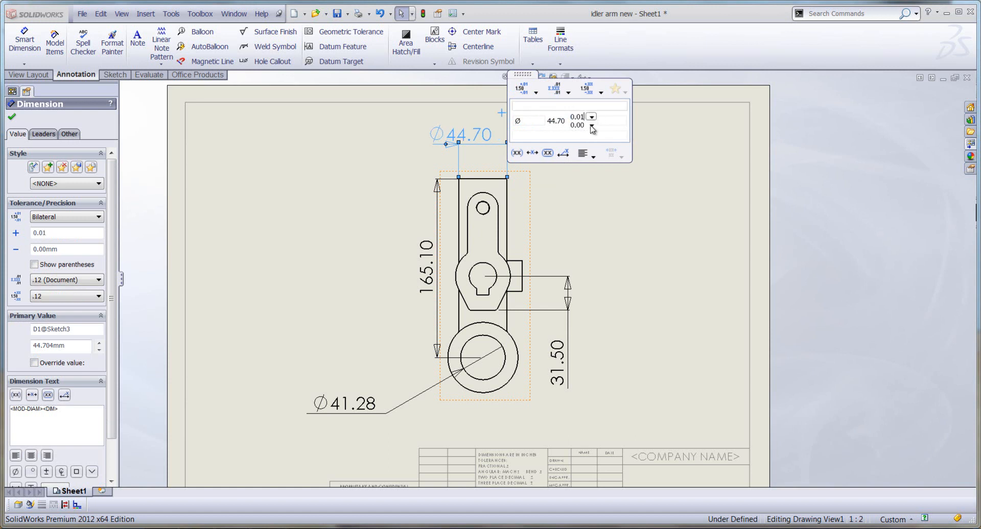
pyautogui.tripleClick(576, 125)
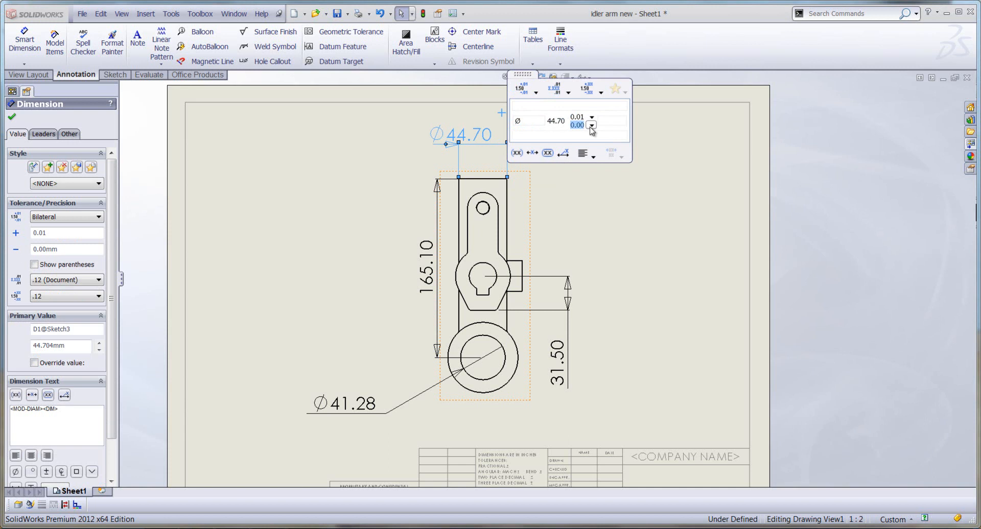
pyautogui.click(591, 127)
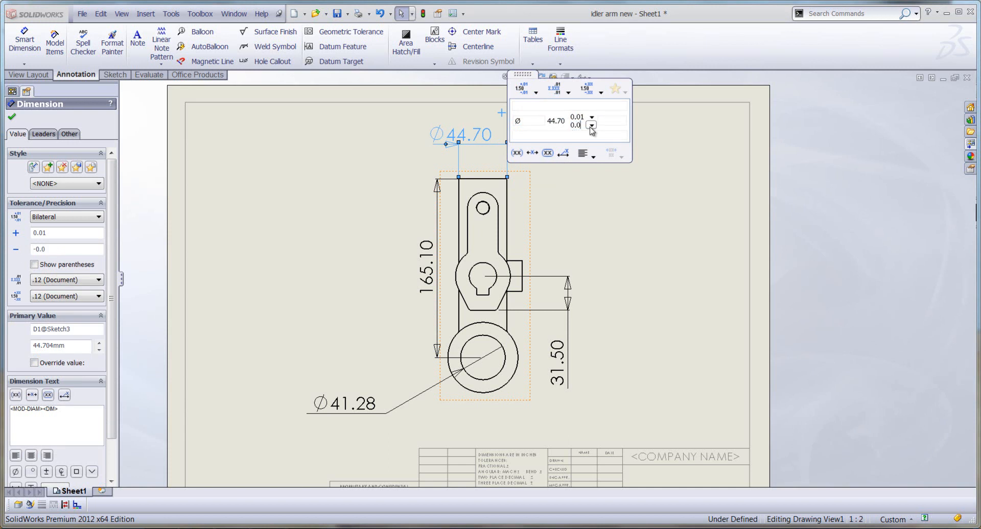
pyautogui.click(590, 129)
pyautogui.write('2')
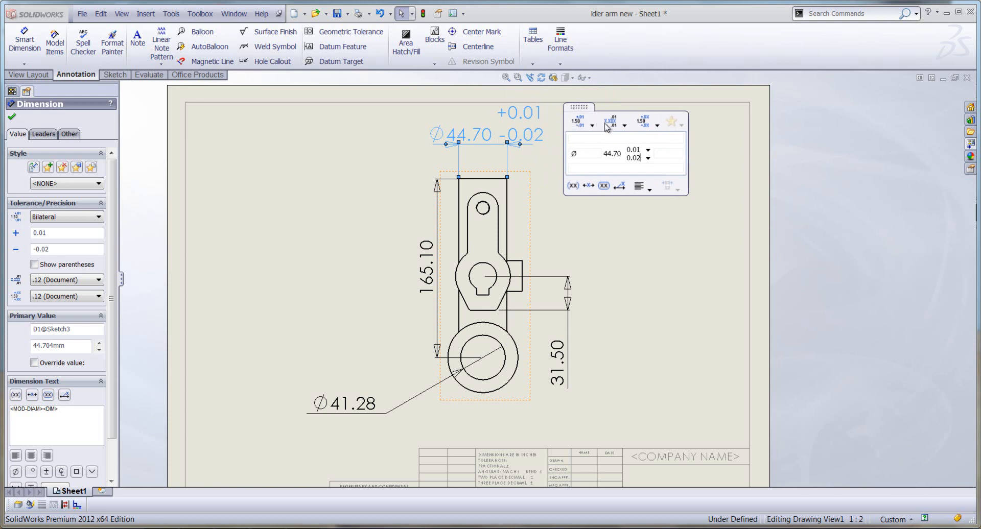
# Step: Set three-decimal (.123) precision and add TYP text above the dimension, giving Ø44.704 +0.01/-0.02
pyautogui.click(622, 122)
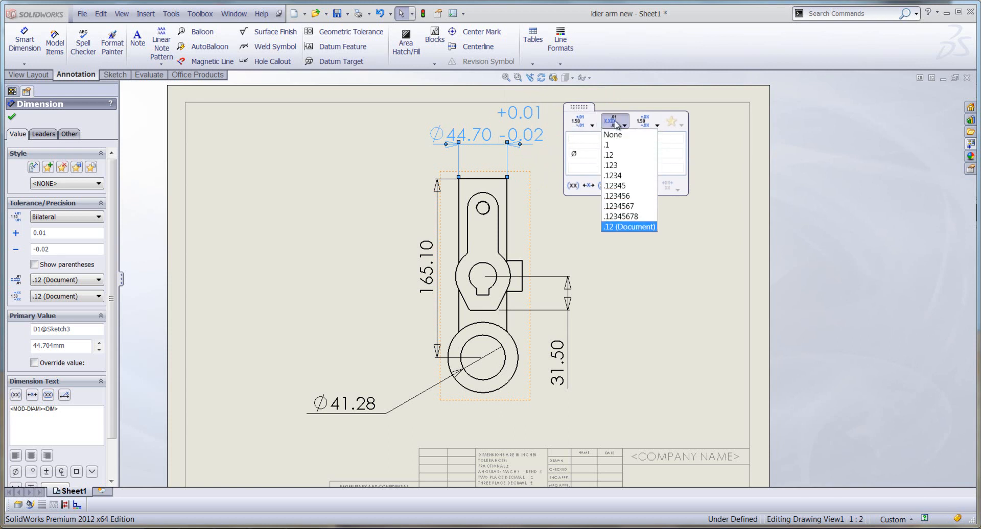
pyautogui.click(612, 174)
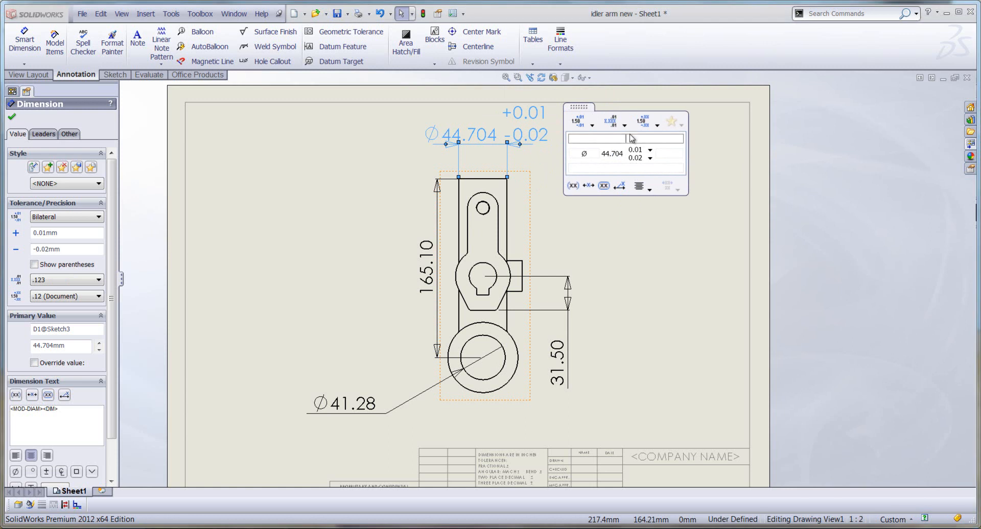
pyautogui.write('T')
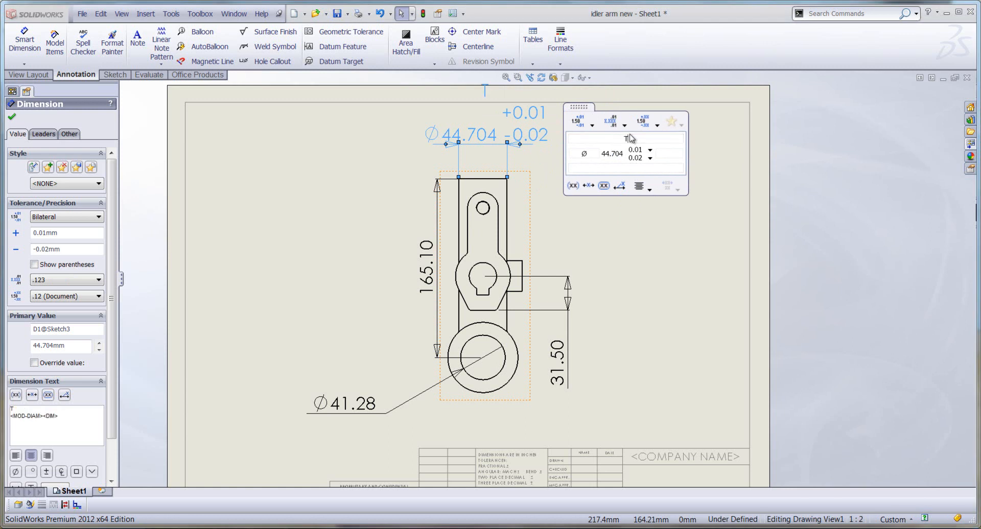
pyautogui.write('TYP')
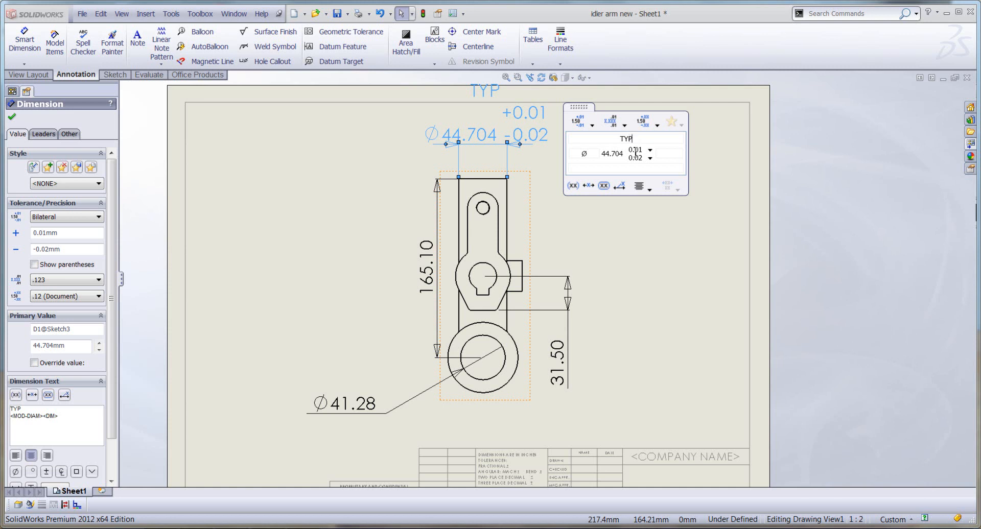
pyautogui.click(11, 116)
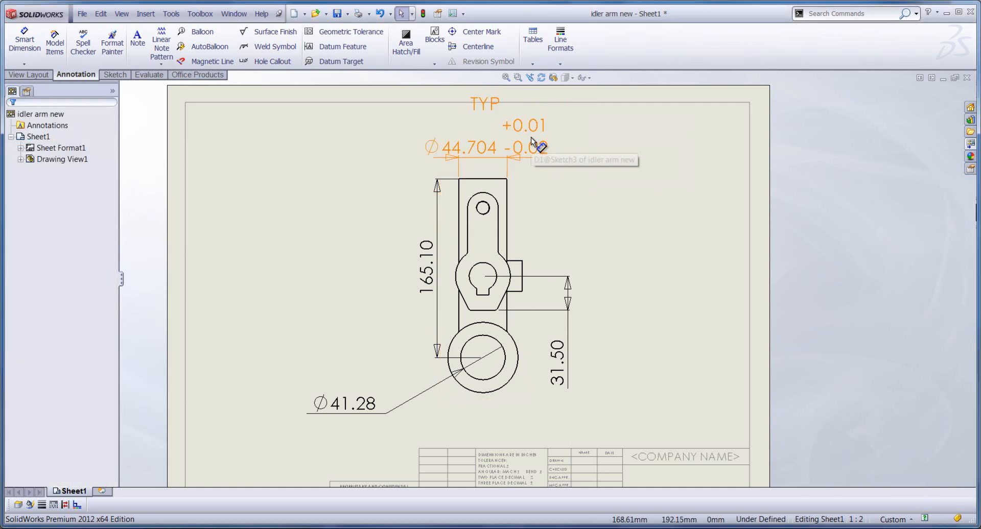
pyautogui.click(343, 161)
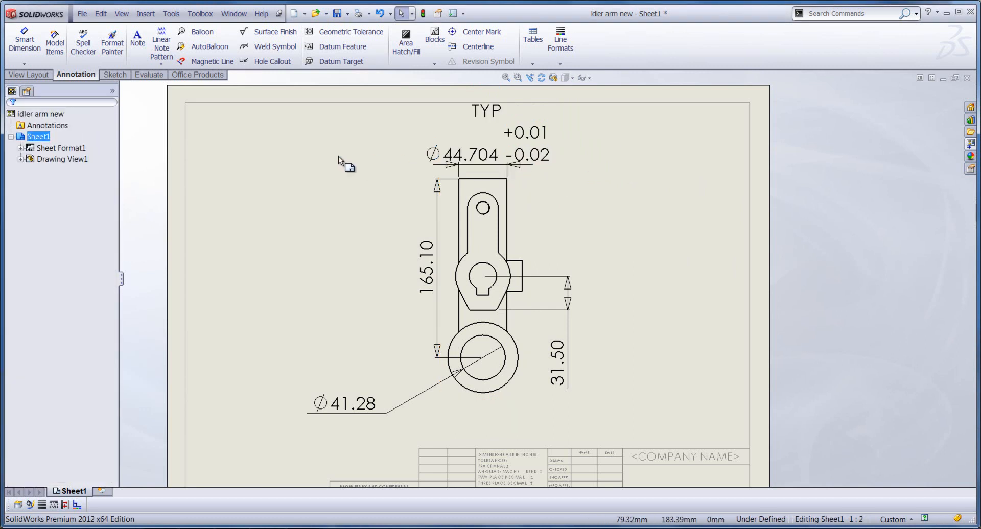
pyautogui.moveTo(400, 173)
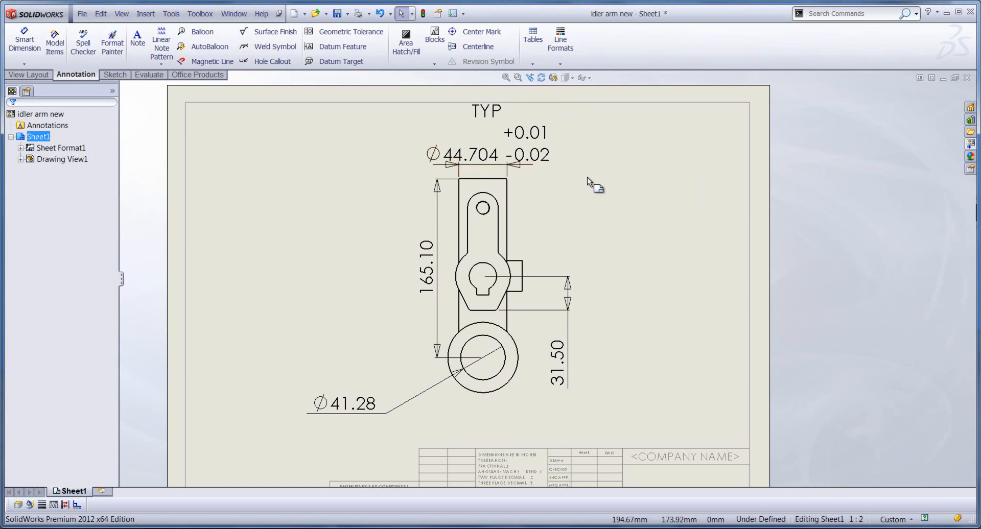
pyautogui.moveTo(286, 417)
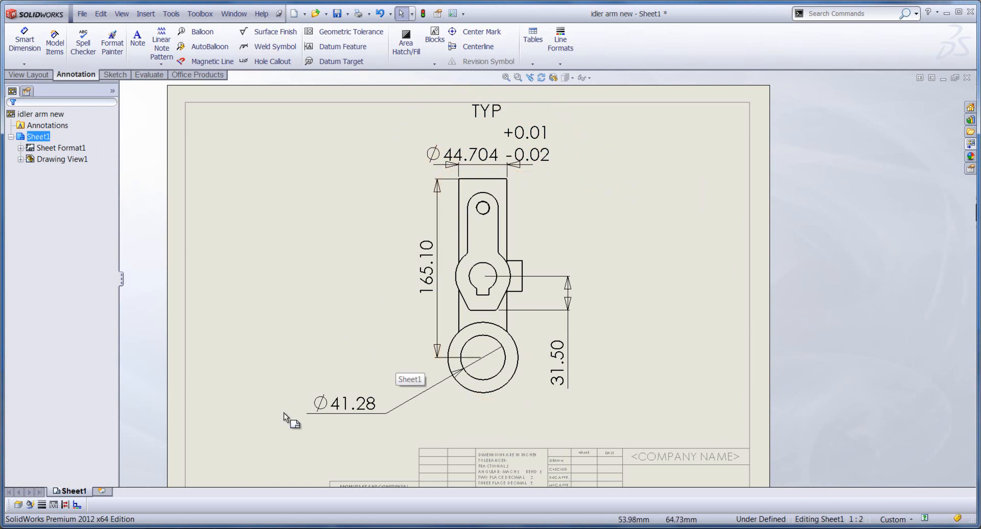
pyautogui.moveTo(282, 398)
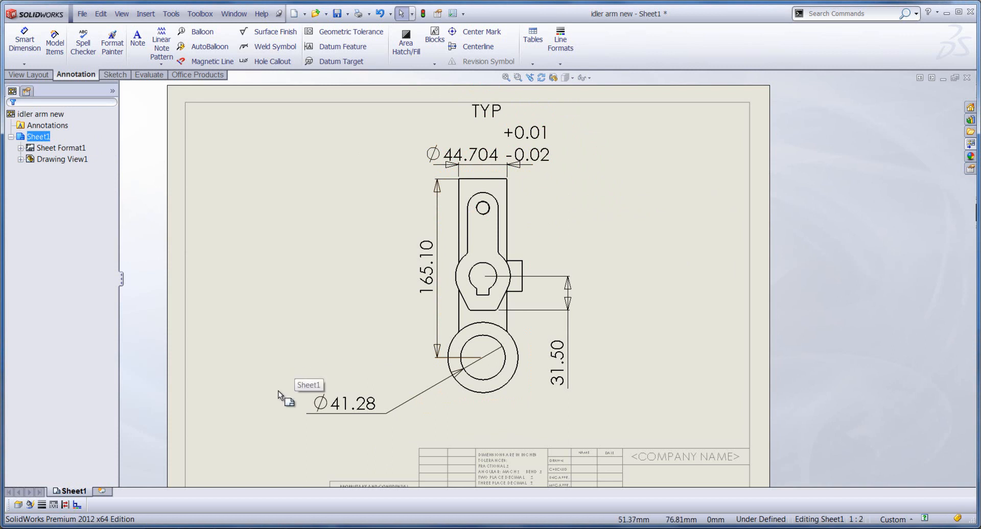
pyautogui.click(341, 404)
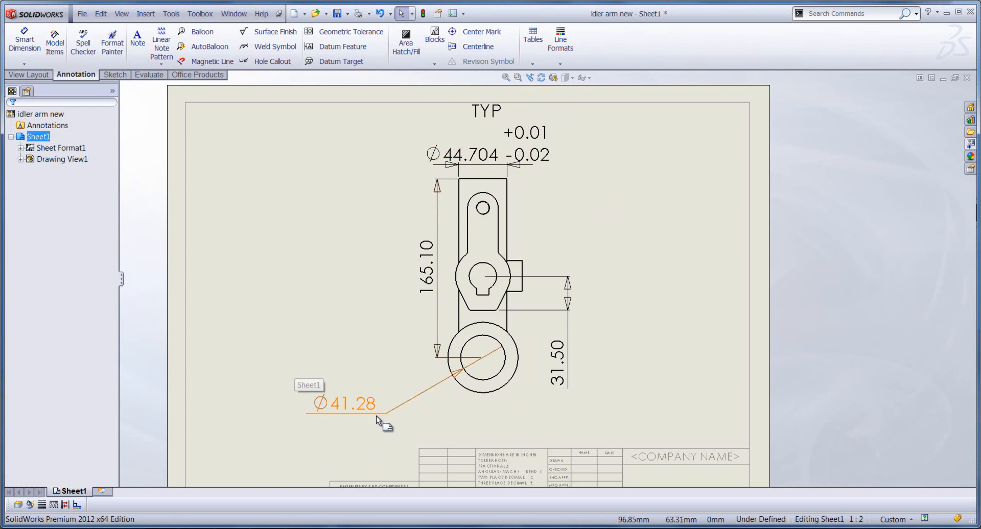
pyautogui.moveTo(361, 412)
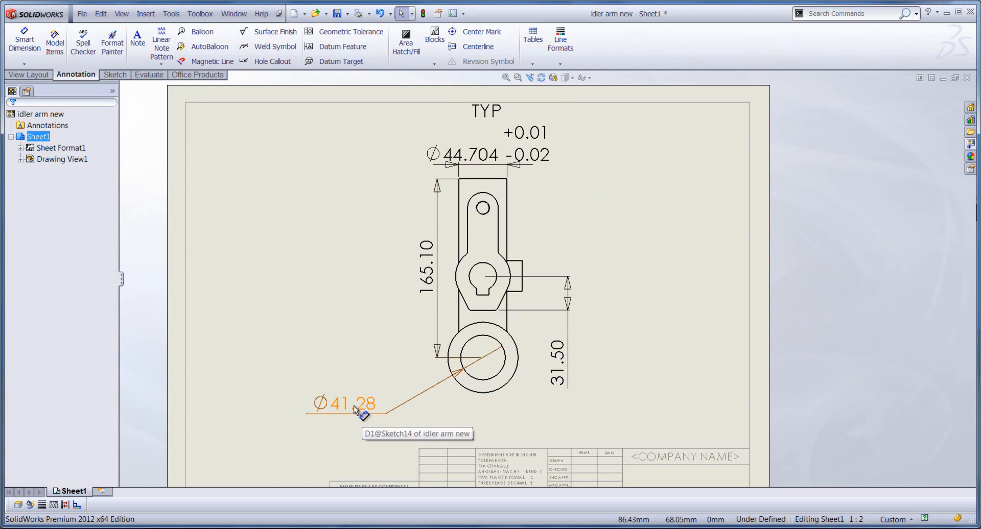
# Step: Apply the saved TYP, bilateral tolerance and .123 formatting to the Ø41.28 dimension, giving Ø41.275
pyautogui.click(351, 403)
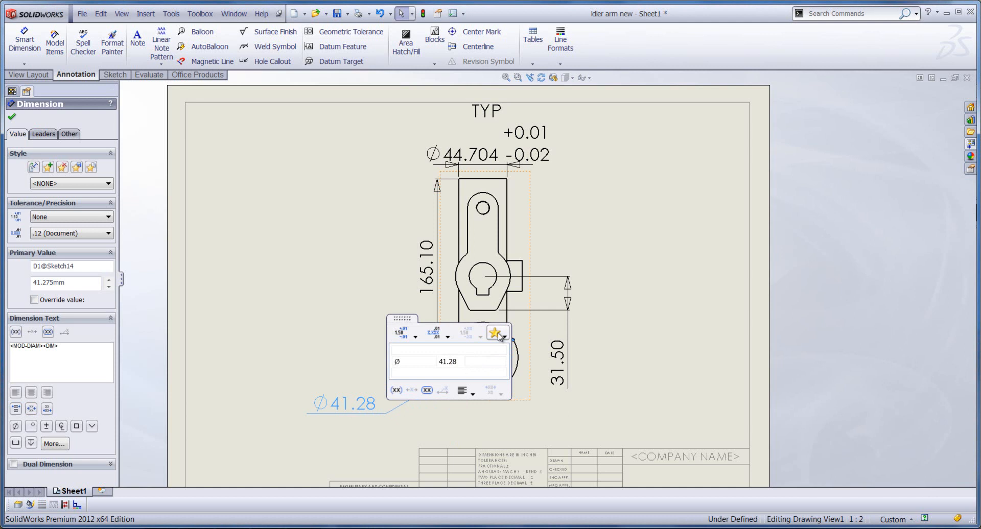
pyautogui.moveTo(498, 332)
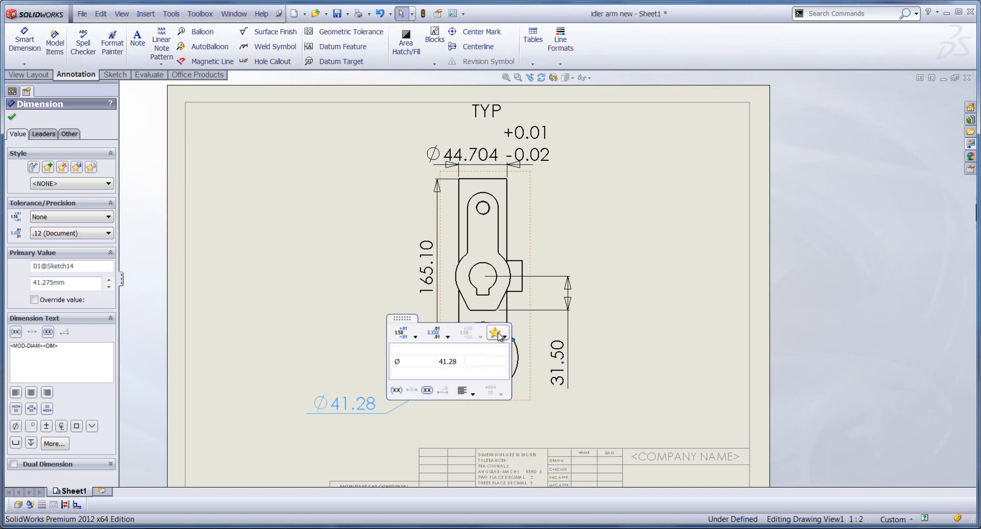
pyautogui.click(496, 332)
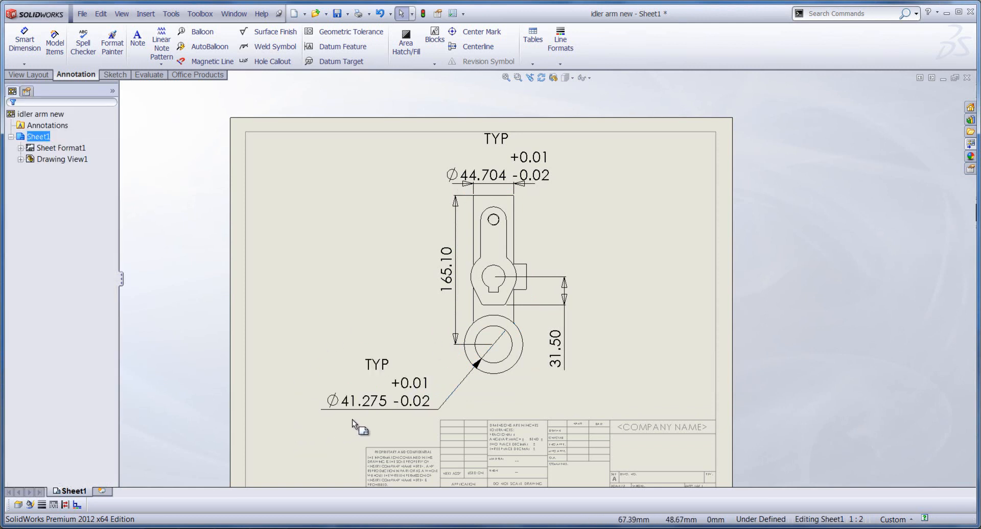
pyautogui.moveTo(409, 419)
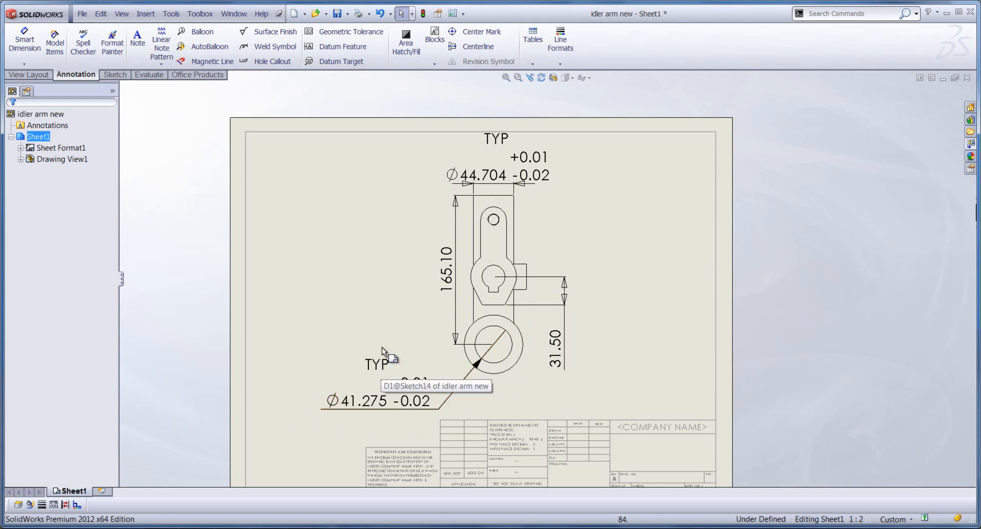
pyautogui.click(554, 348)
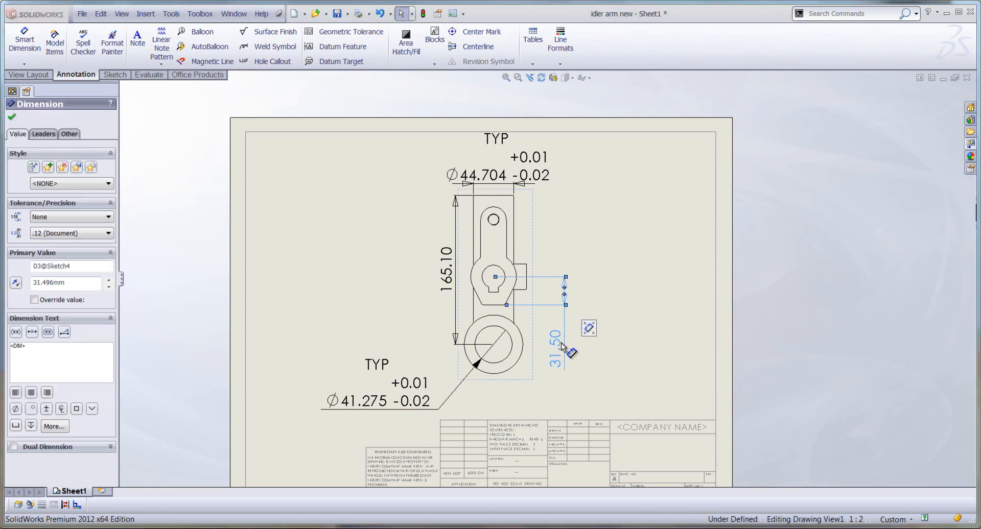